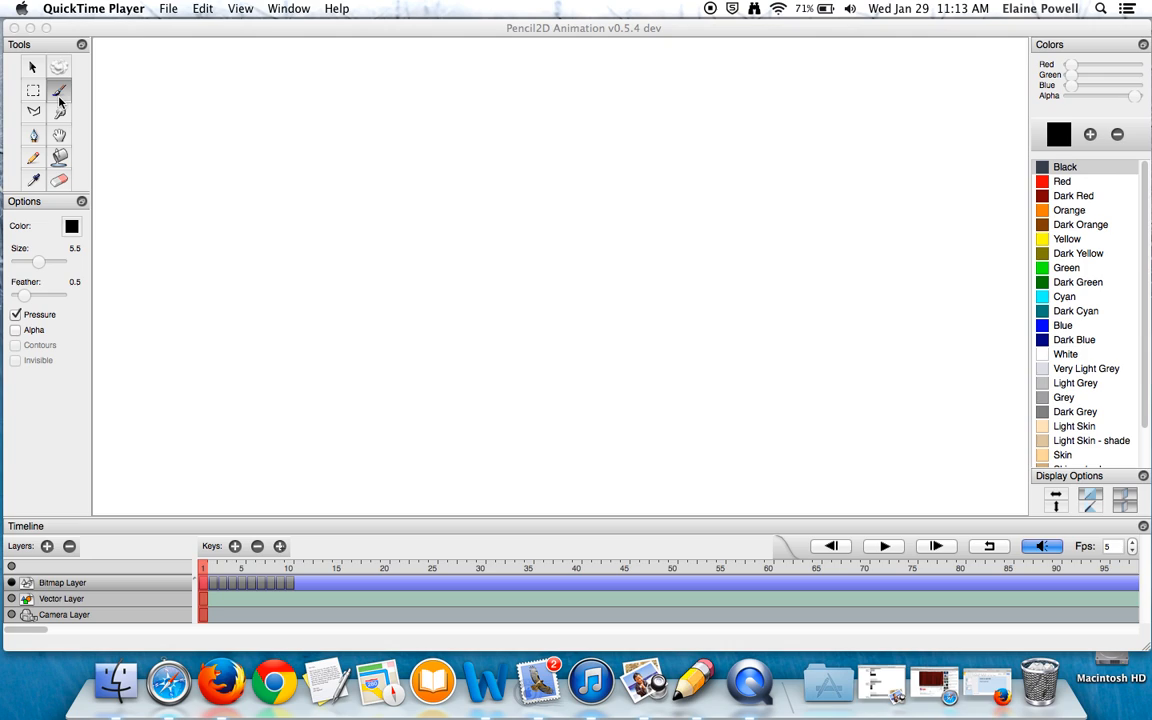
mouse_move(152, 168)
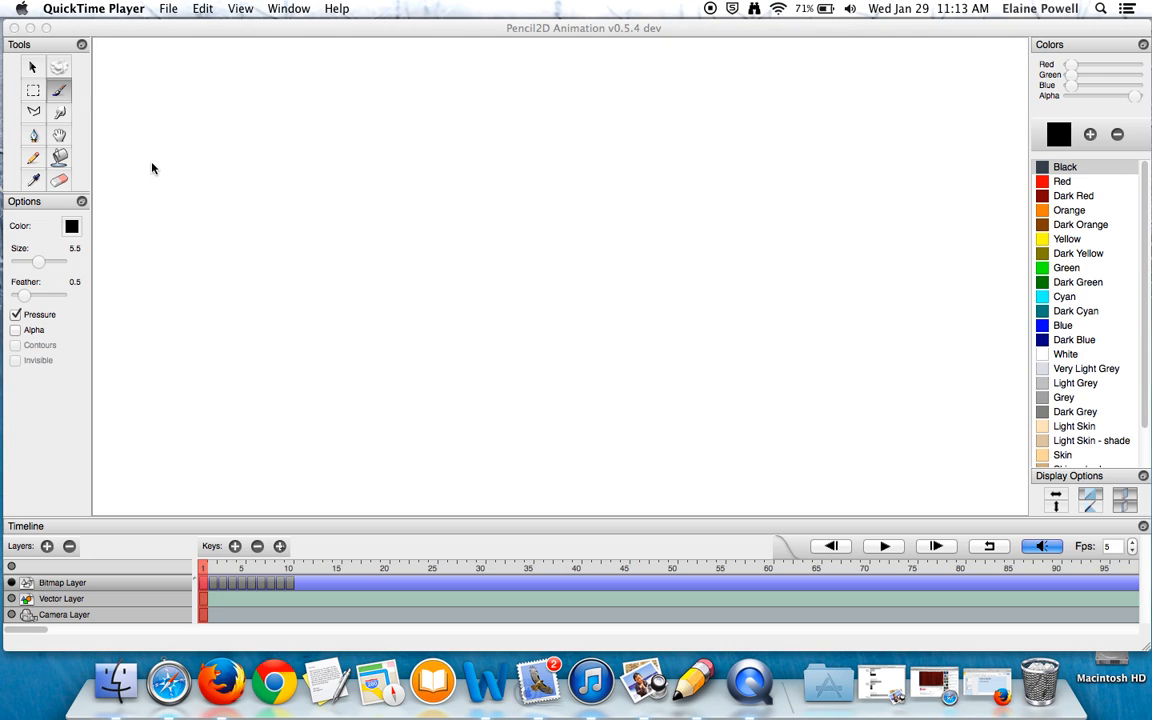
mouse_move(40, 256)
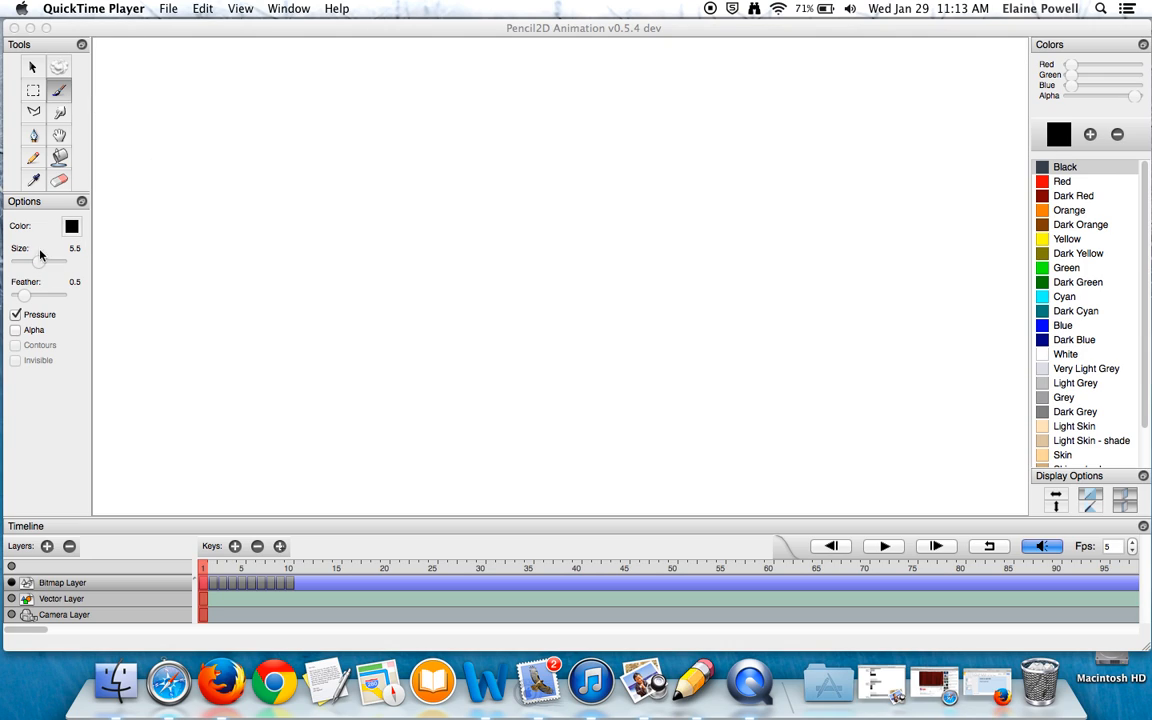
mouse_move(82, 258)
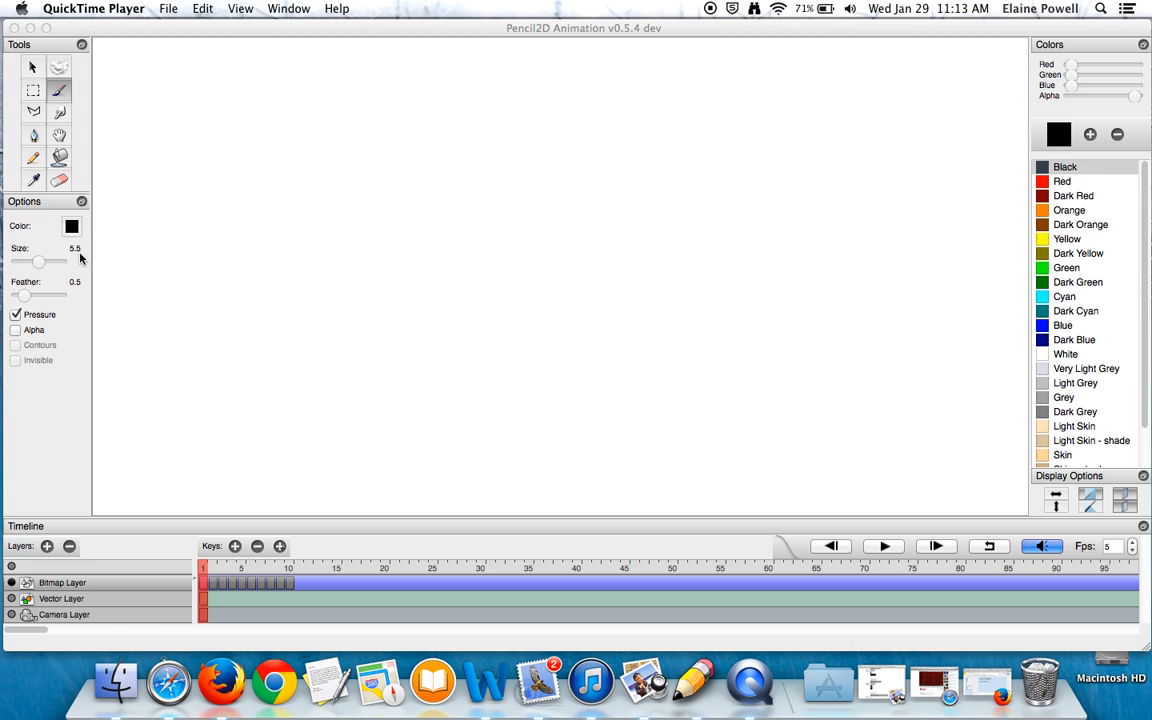
mouse_move(112, 296)
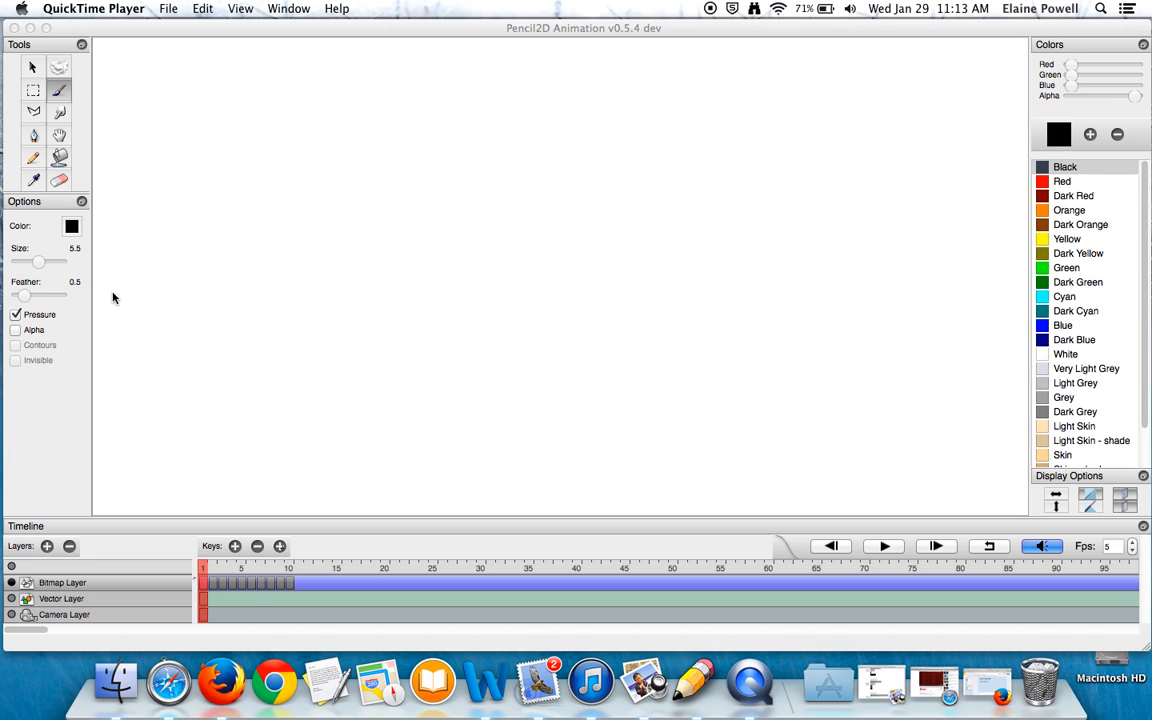
mouse_move(64, 302)
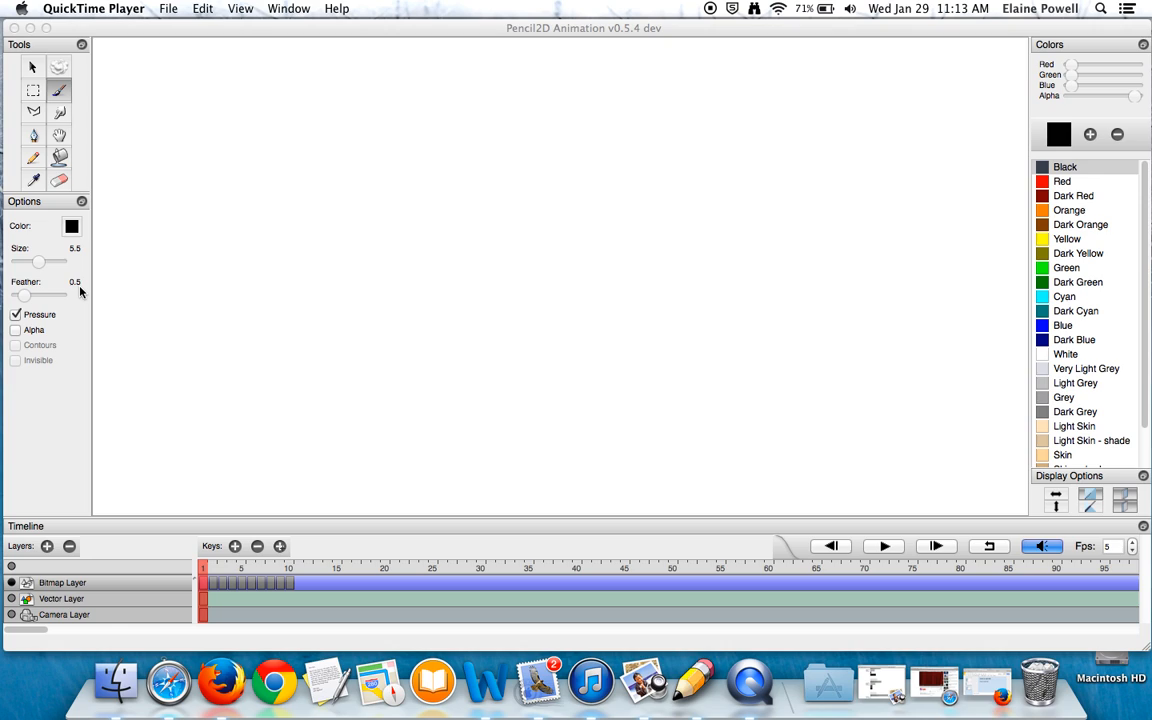
mouse_move(168, 180)
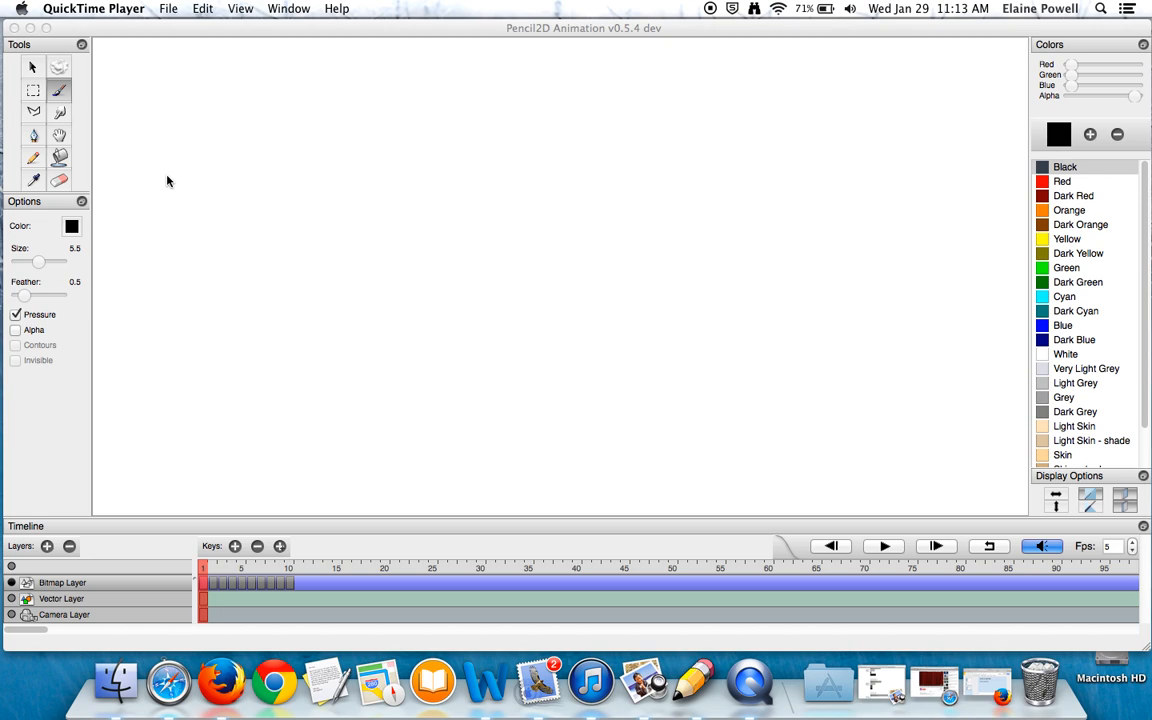
mouse_move(188, 584)
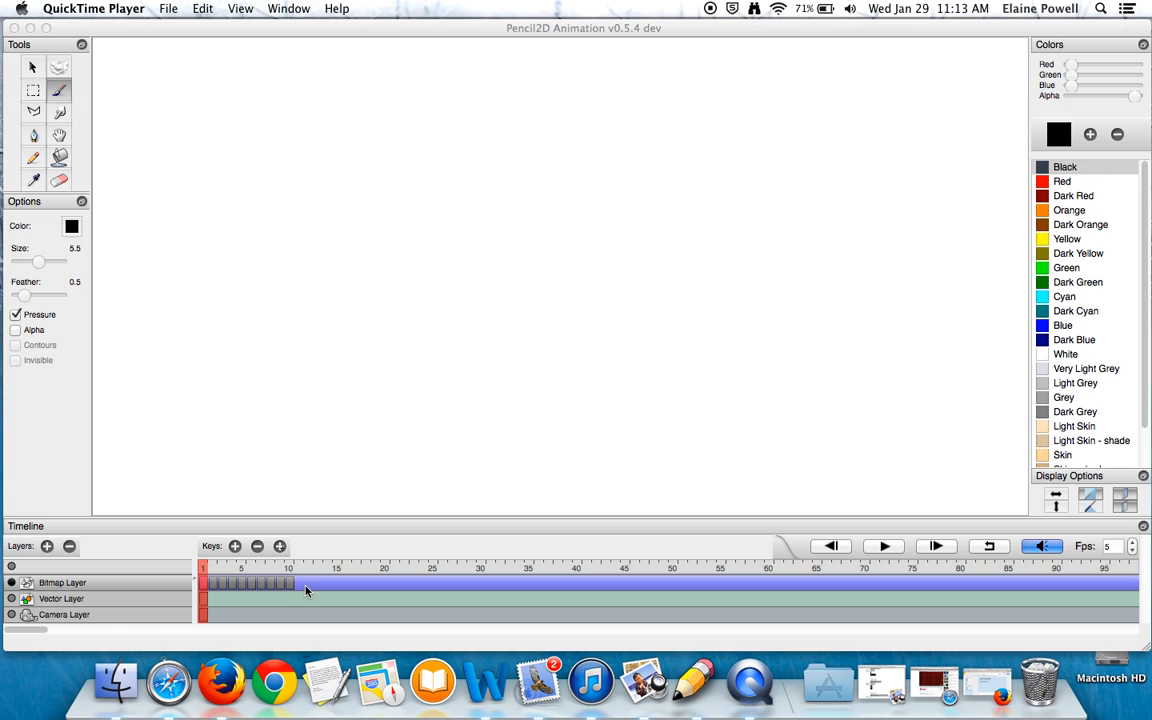
mouse_move(300, 592)
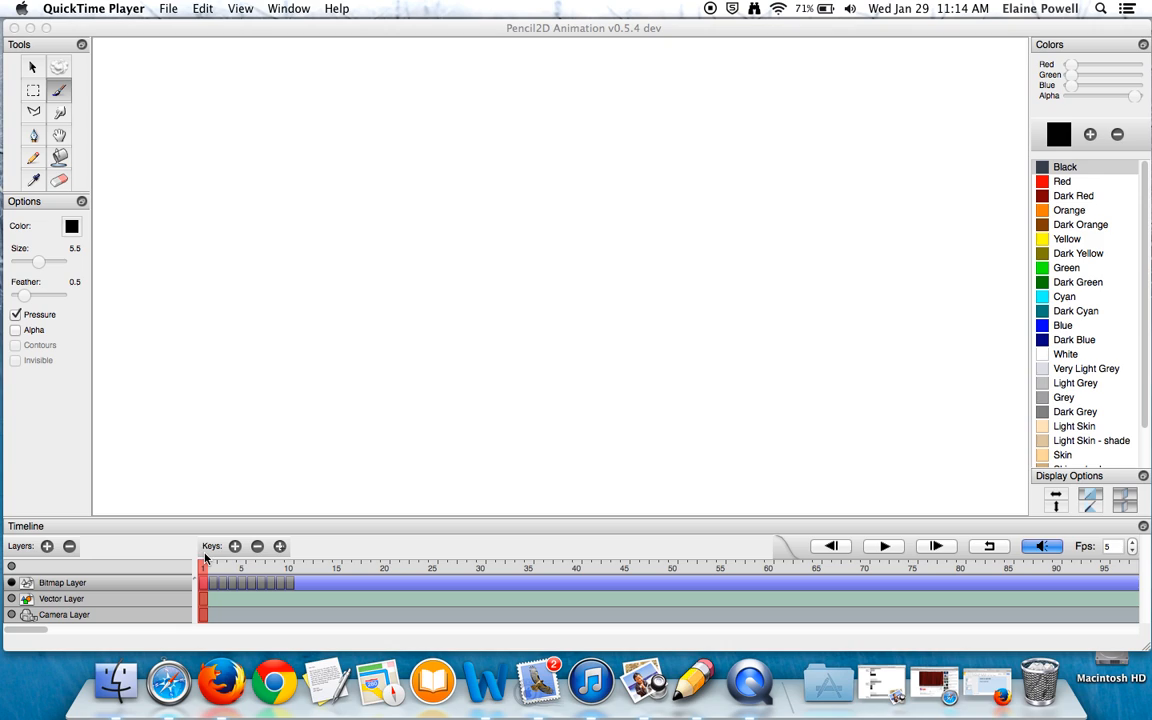
mouse_move(206, 576)
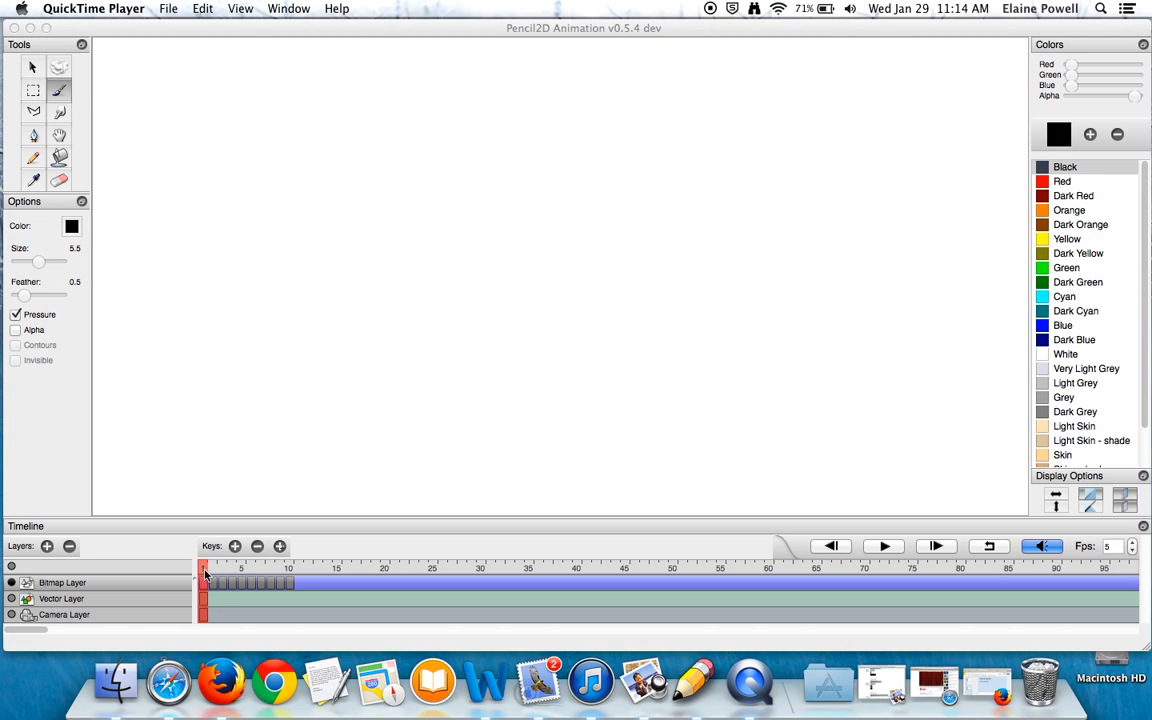
mouse_move(200, 596)
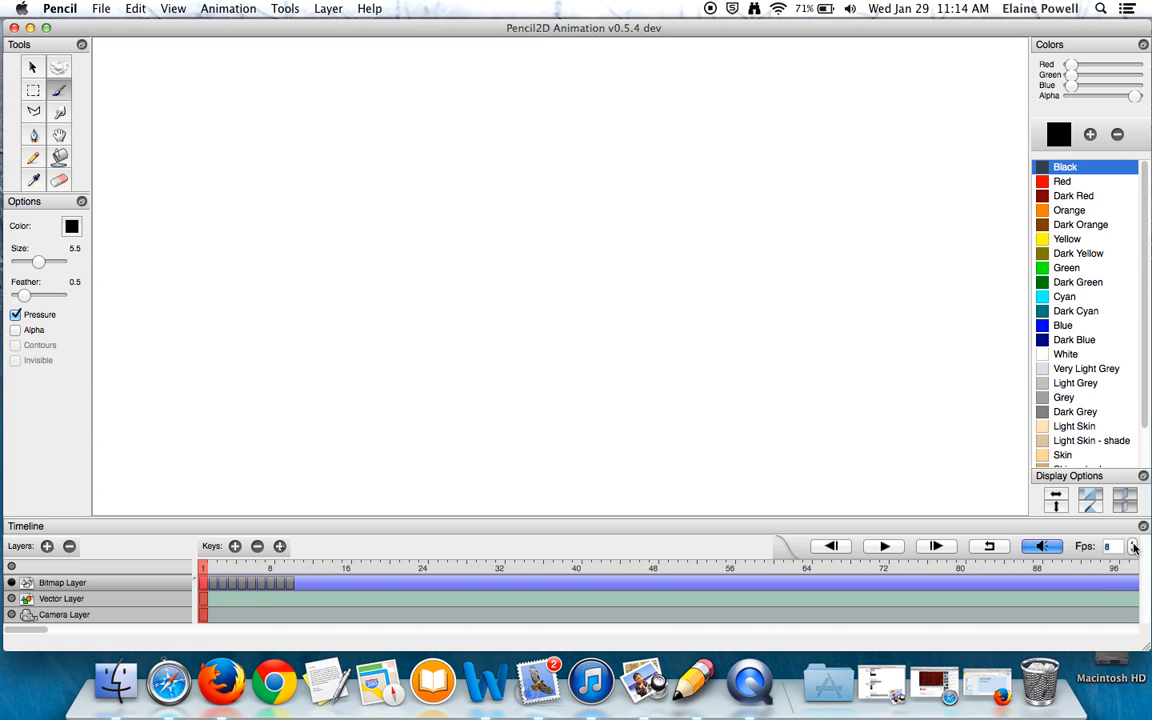
Set the playback frame rate to 12 fps in the timeline's Fps box.
left_click(1134, 542)
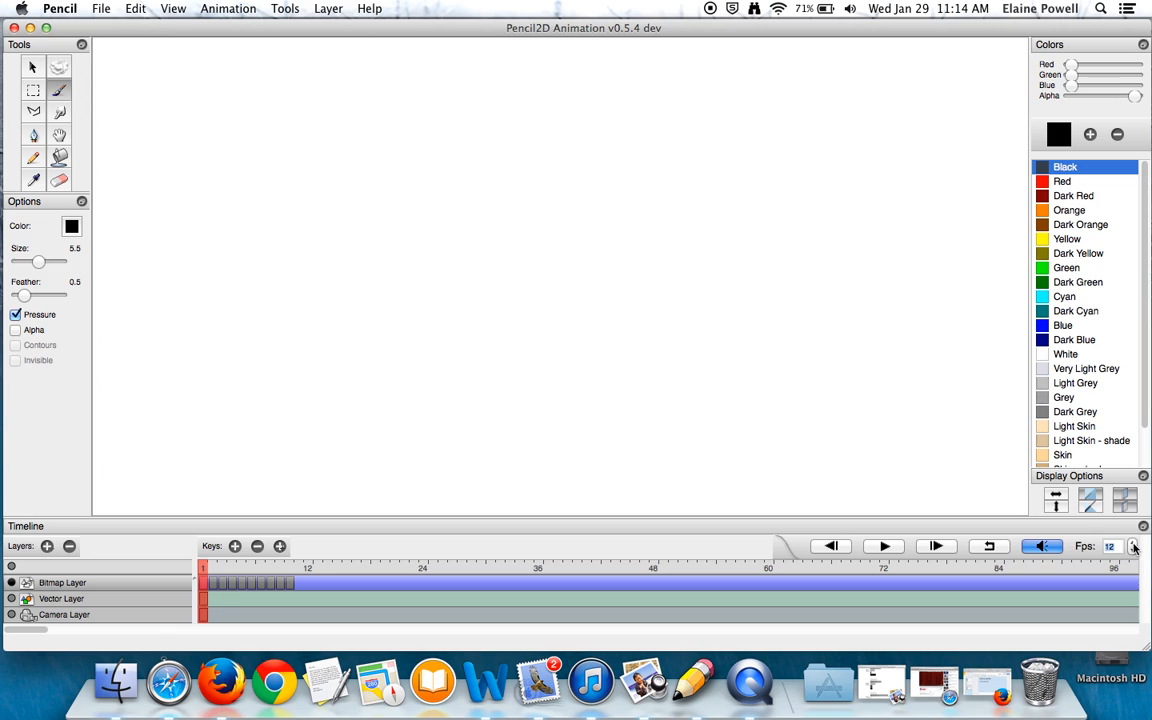
mouse_move(1128, 504)
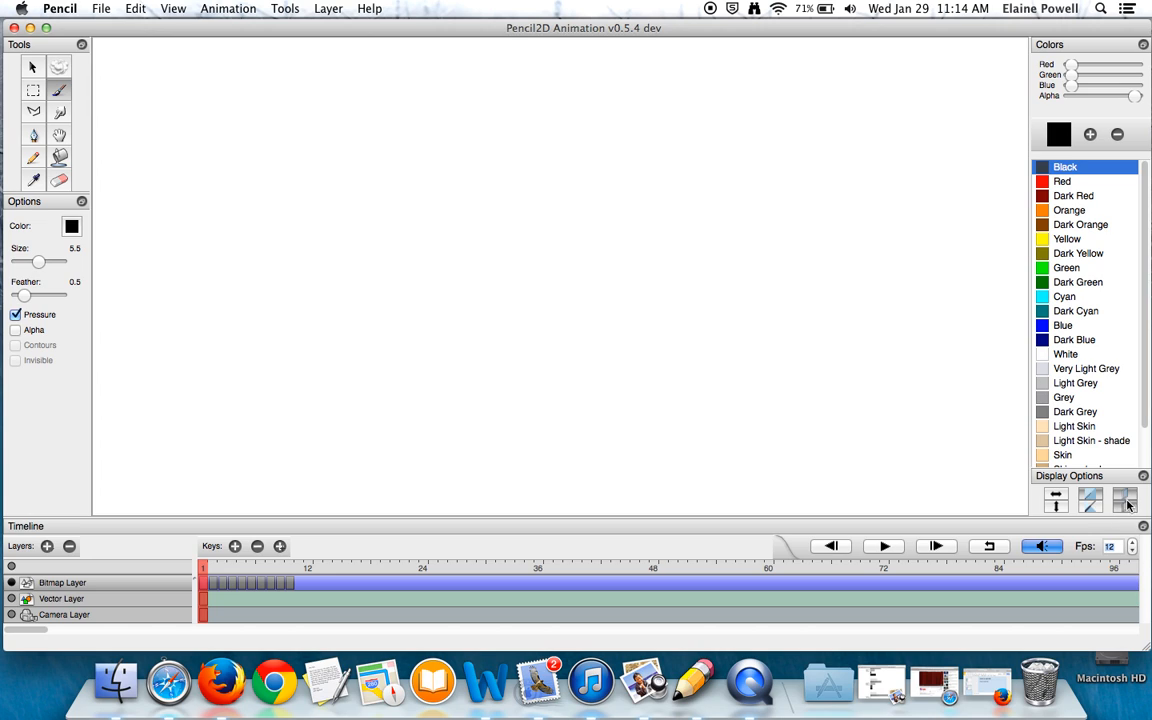
mouse_move(1128, 504)
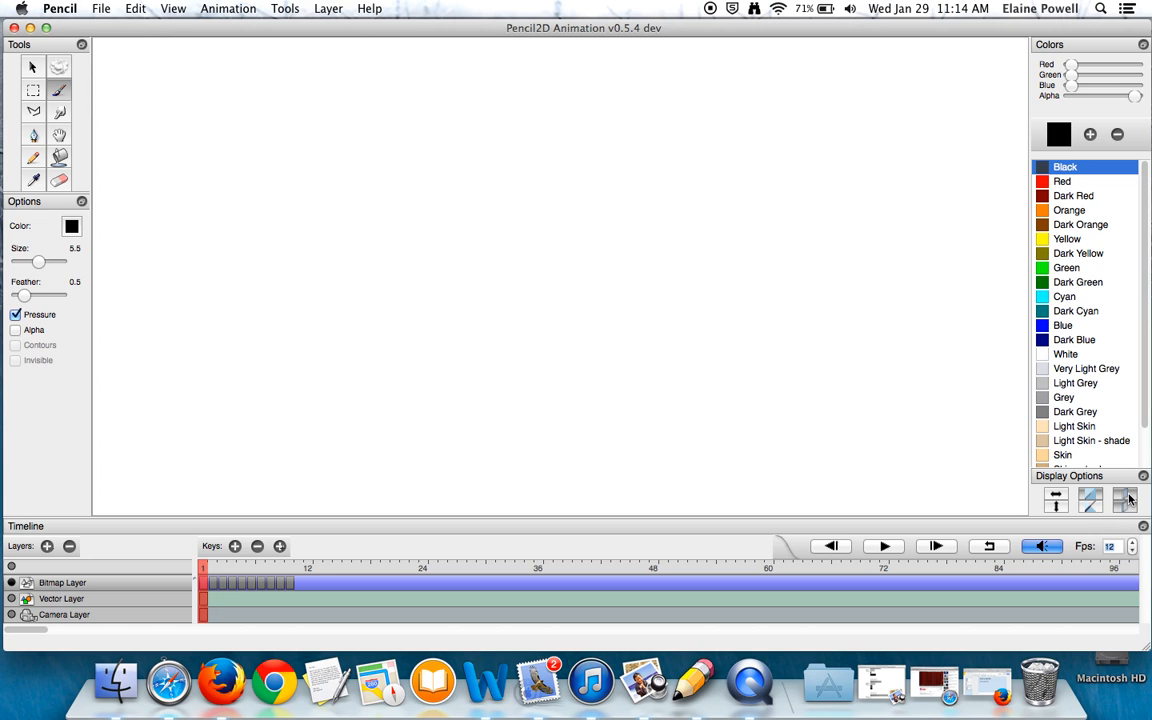
mouse_move(1126, 500)
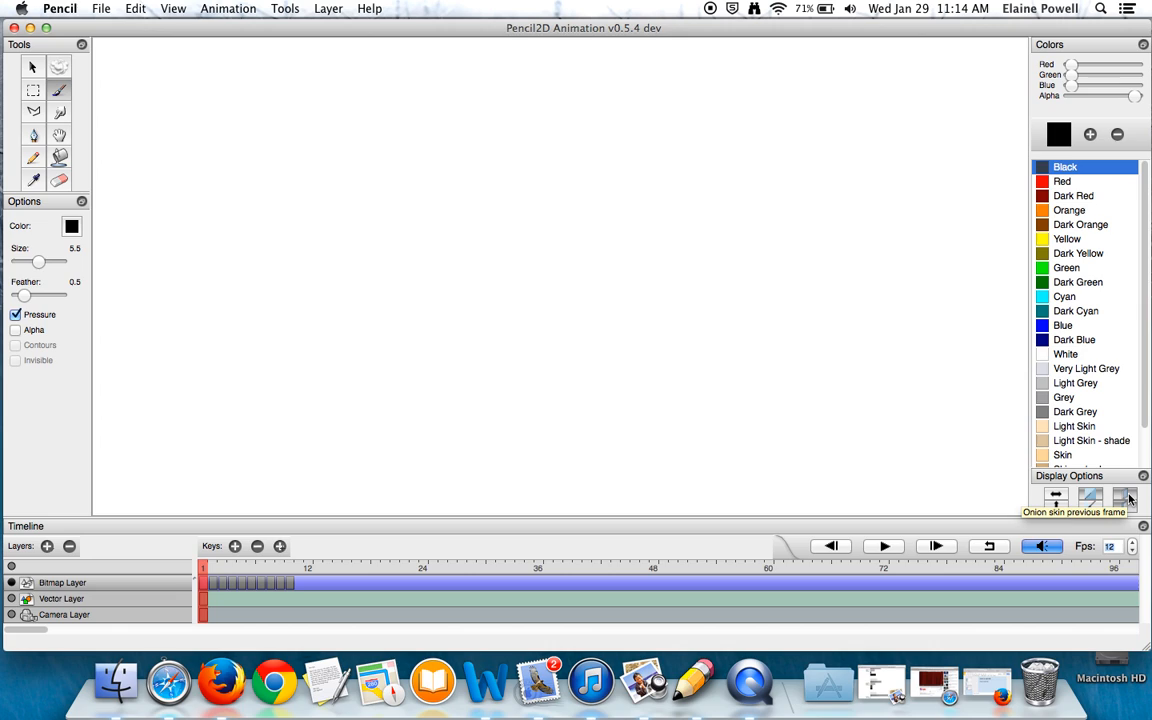
mouse_move(1124, 500)
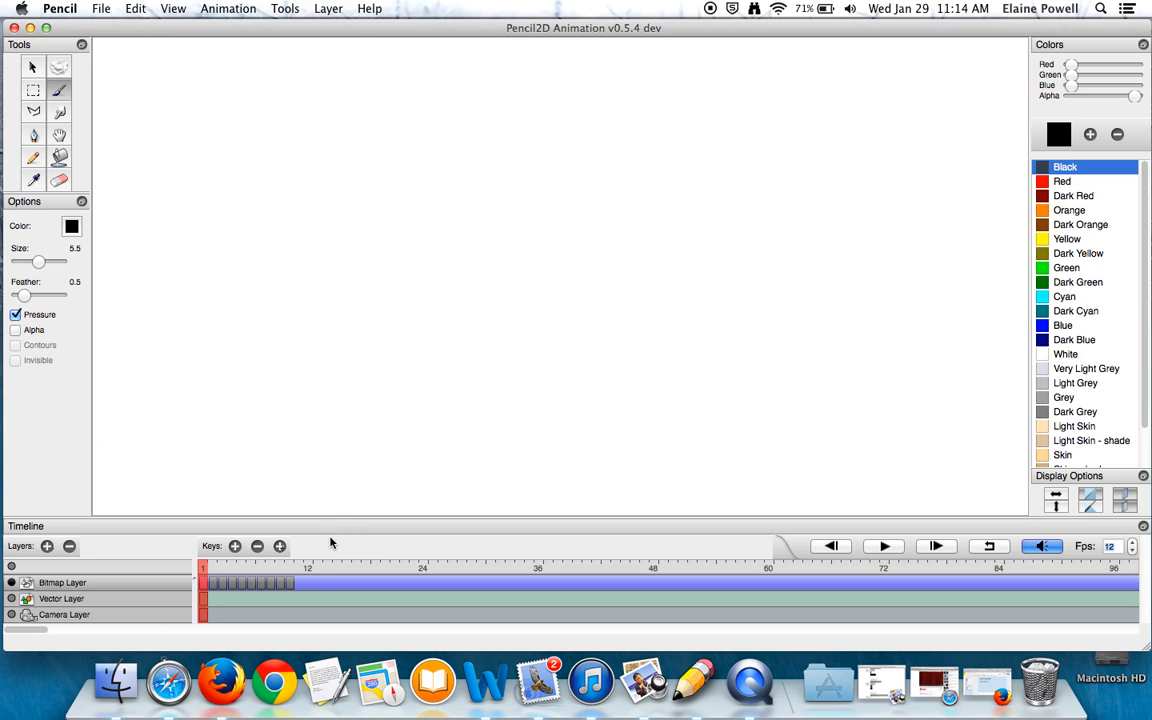
mouse_move(448, 544)
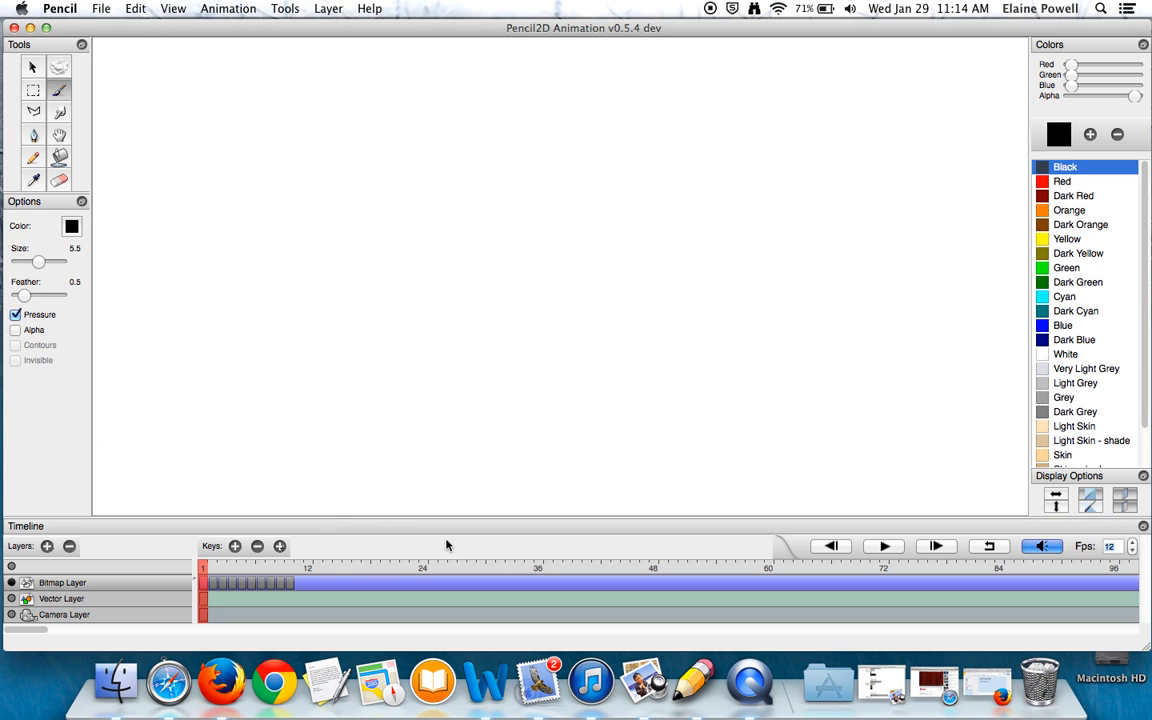
mouse_move(1122, 496)
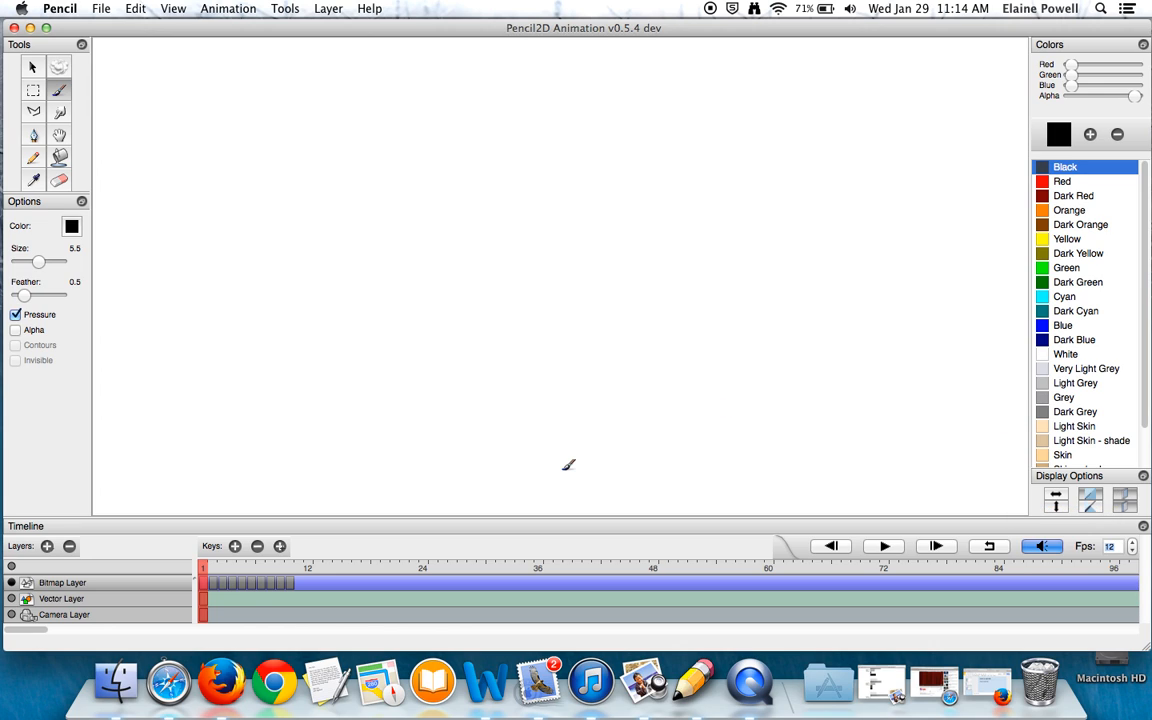
mouse_move(208, 568)
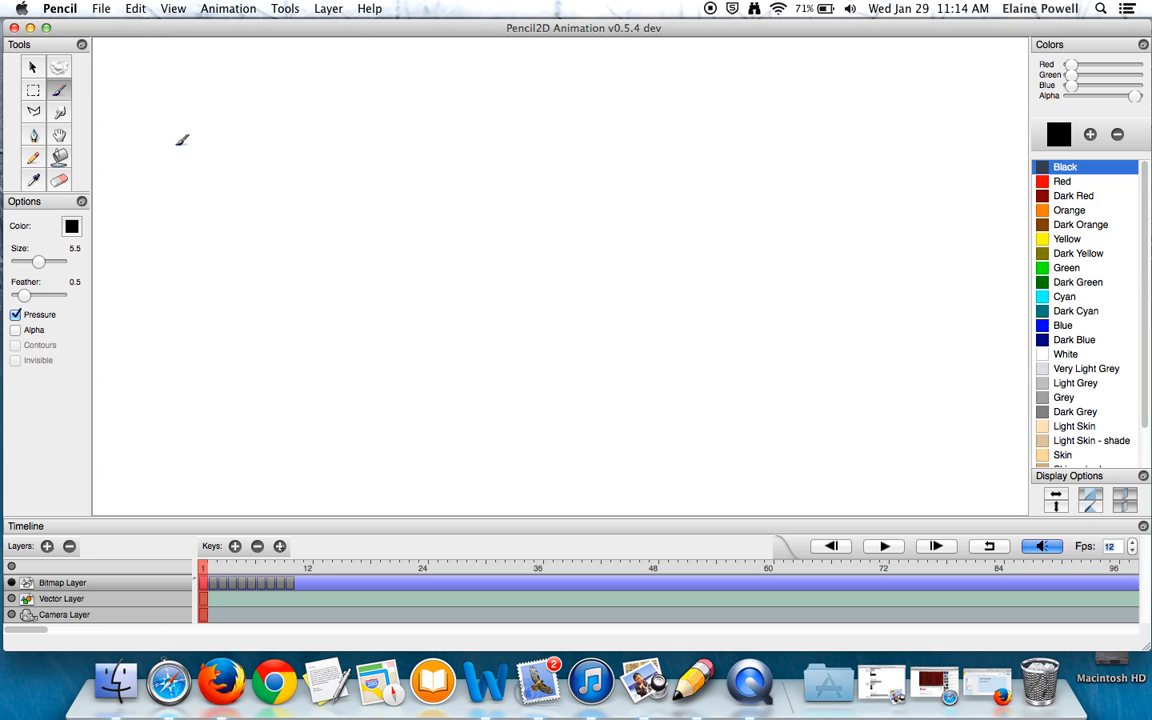
Draw the ball's circle near the top left, then add a new key at frame 2 with frame 1 onion-skinned.
left_click_drag(182, 138, 236, 192)
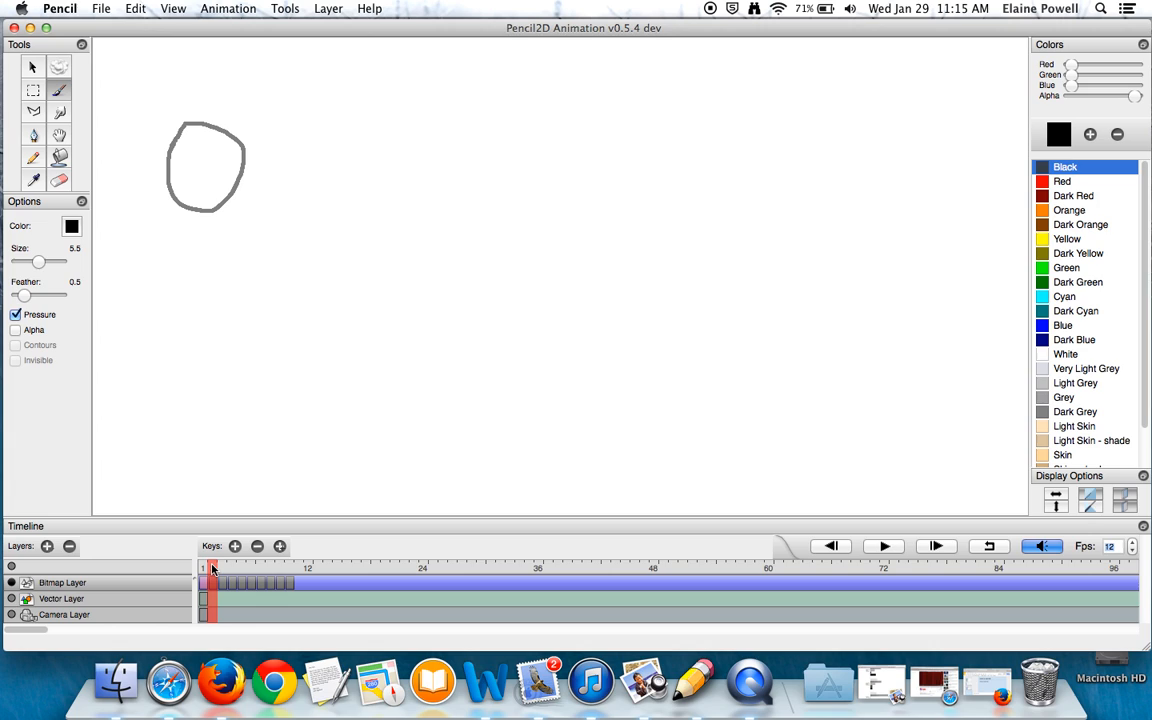
left_click(204, 564)
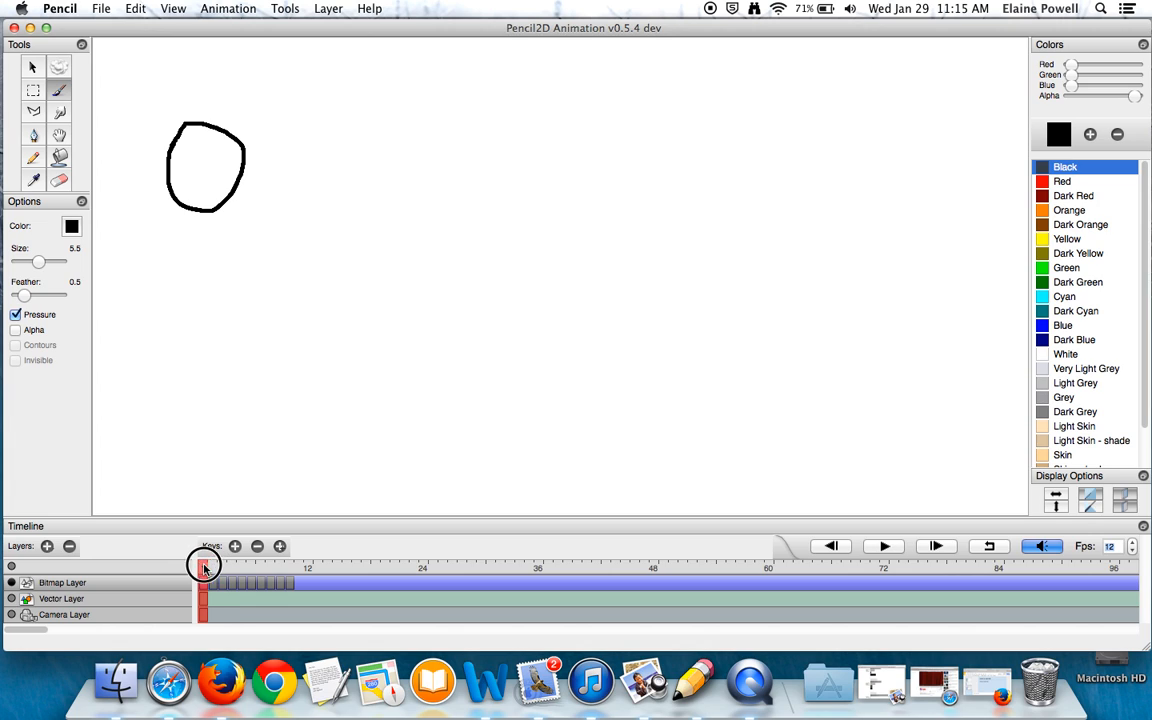
left_click(204, 564)
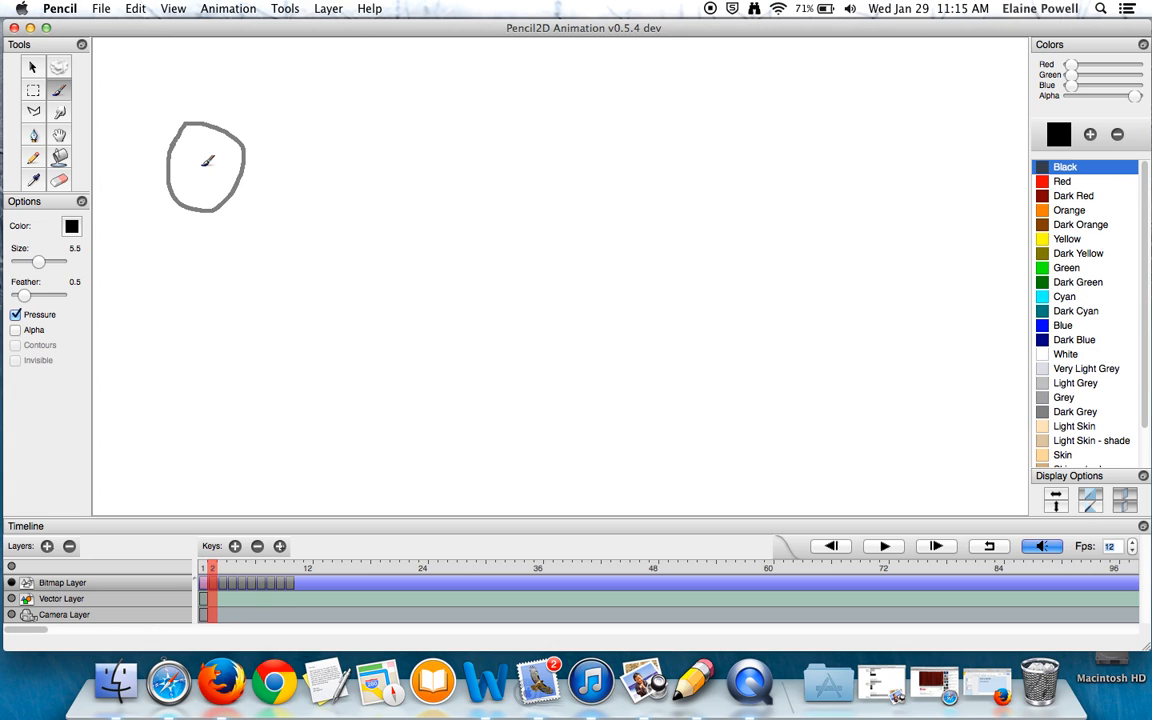
mouse_move(216, 140)
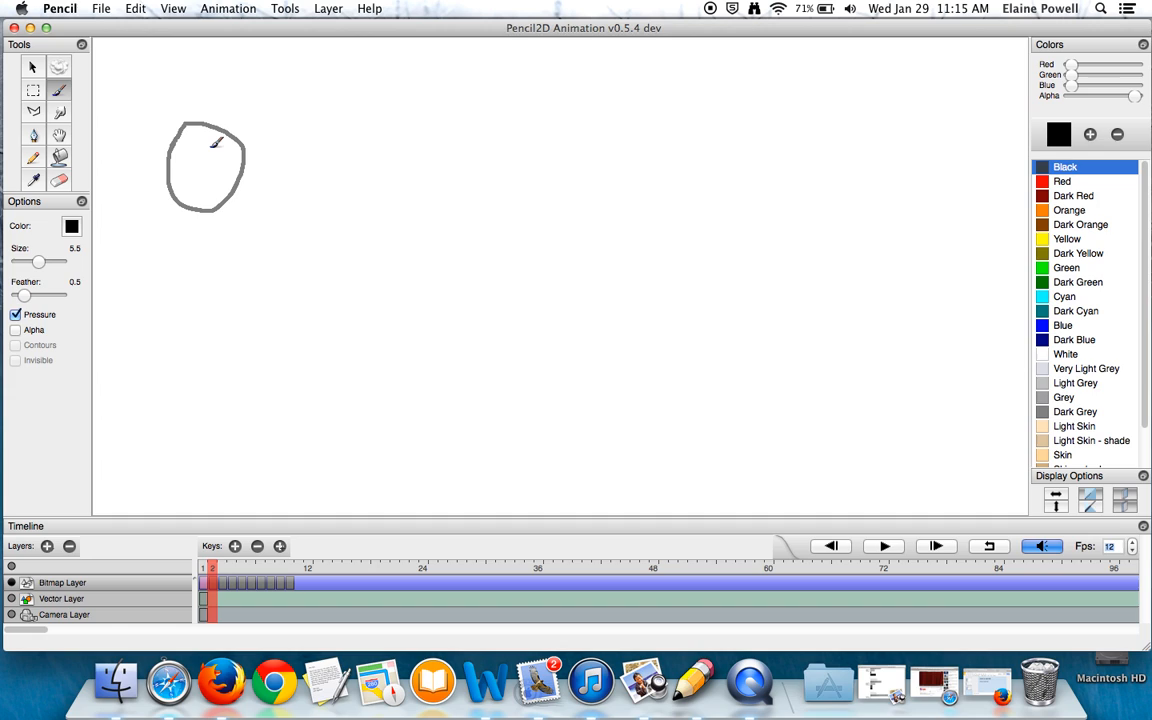
Redraw the ball a little lower on each of the next few frames as it falls.
left_click_drag(200, 140, 216, 150)
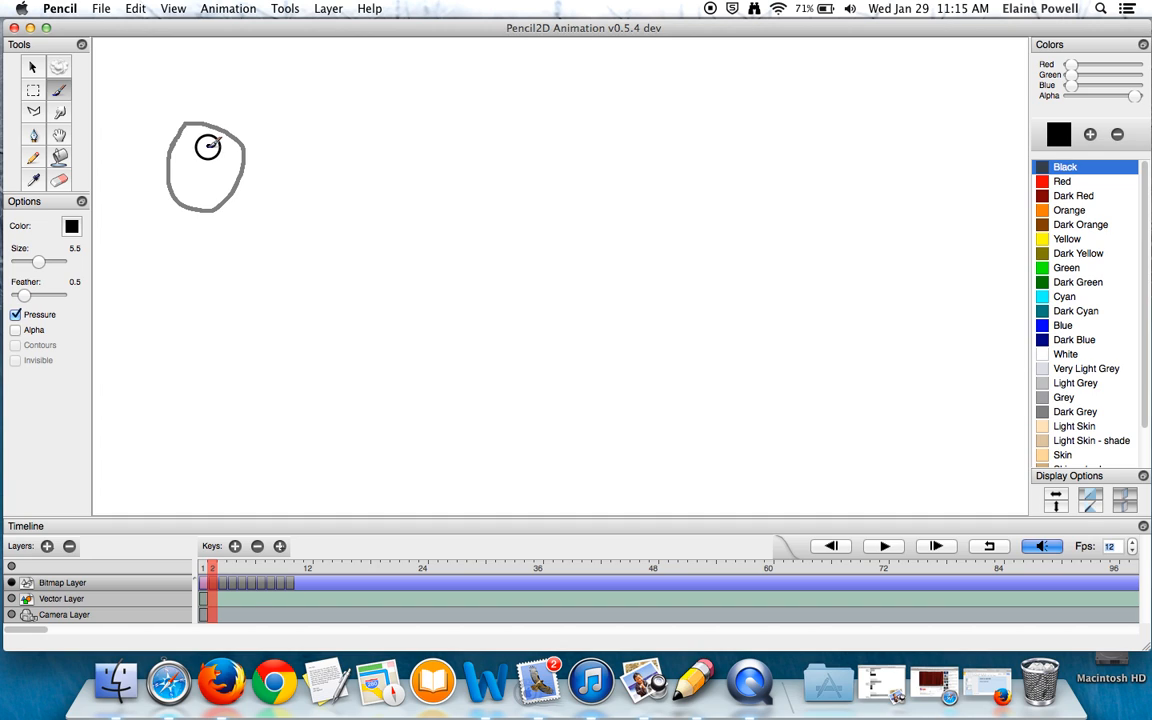
left_click_drag(176, 136, 244, 224)
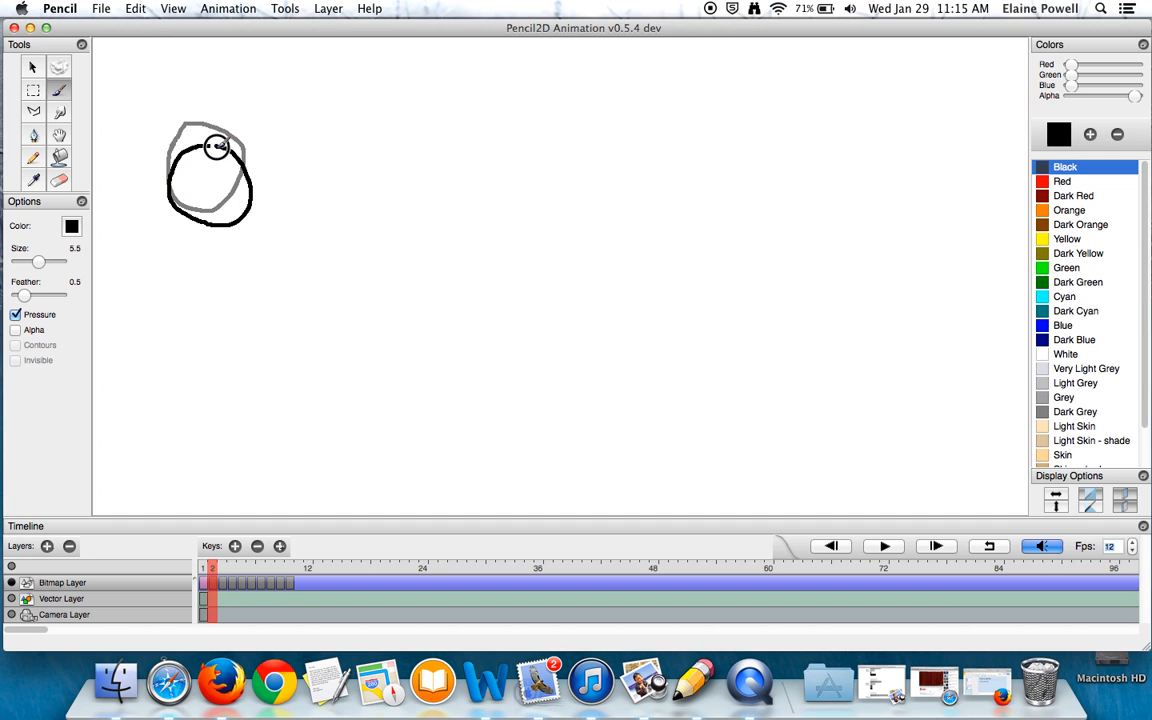
left_click(212, 568)
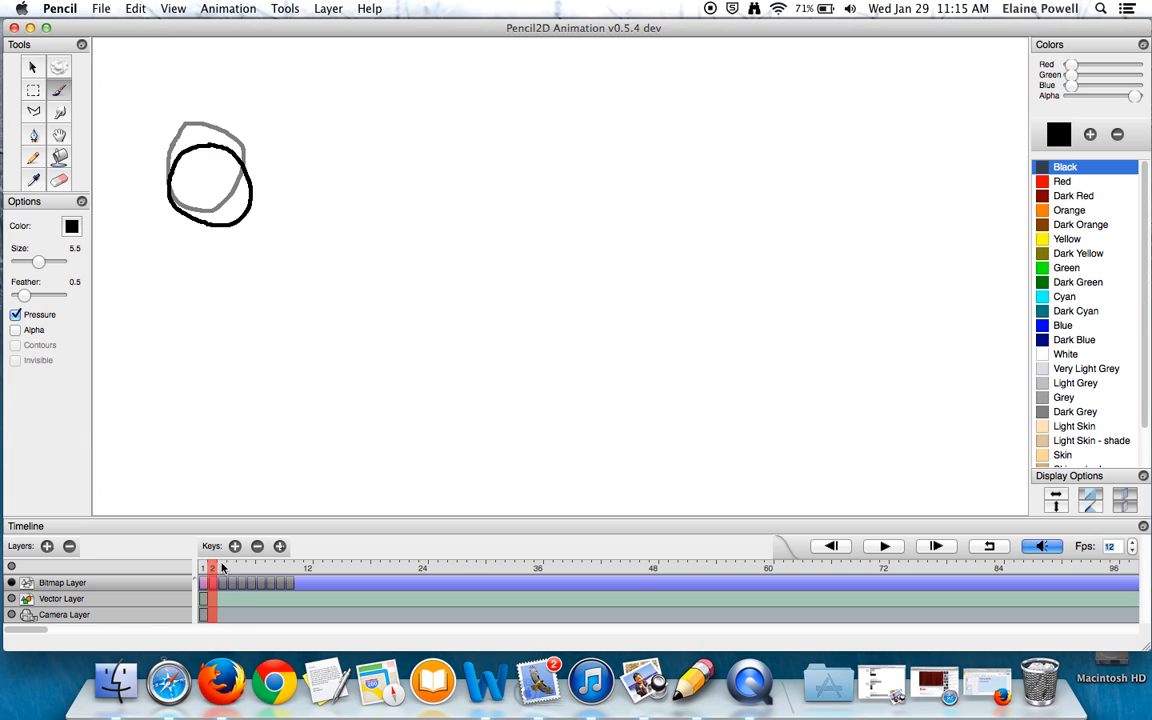
left_click(220, 568)
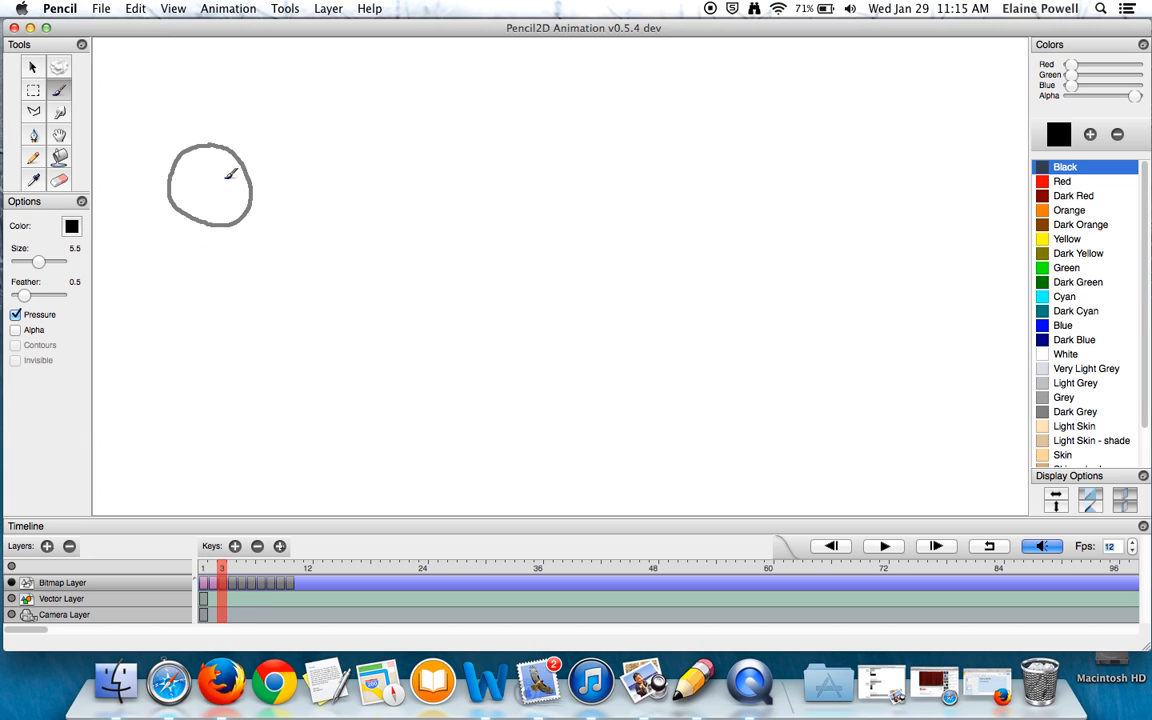
left_click_drag(230, 170, 176, 204)
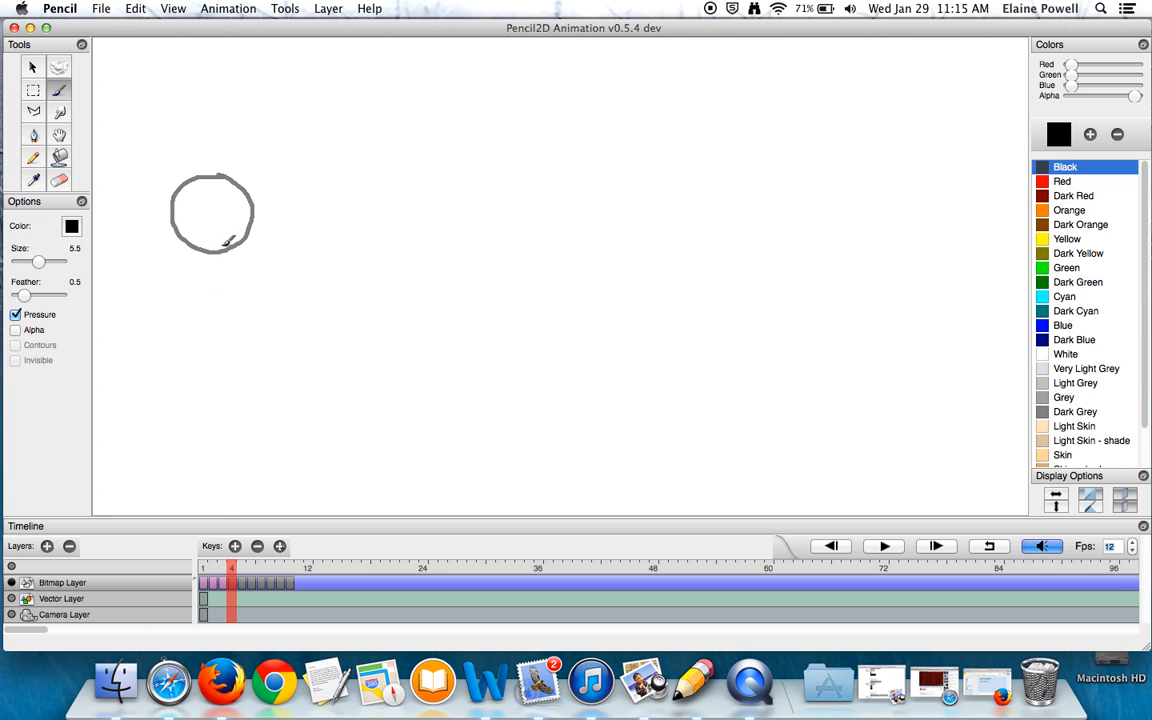
left_click_drag(230, 244, 184, 240)
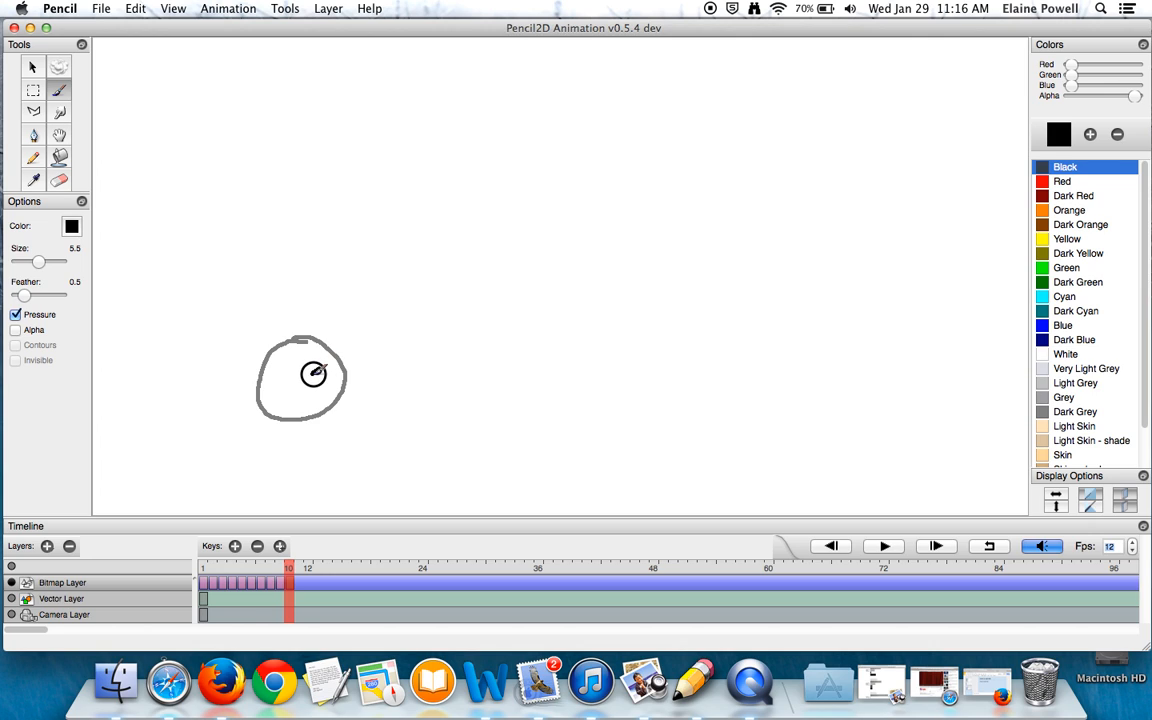
Draw the ball squashed flat at the bottom, then round and rising higher on the next two frames.
left_click_drag(318, 370, 388, 430)
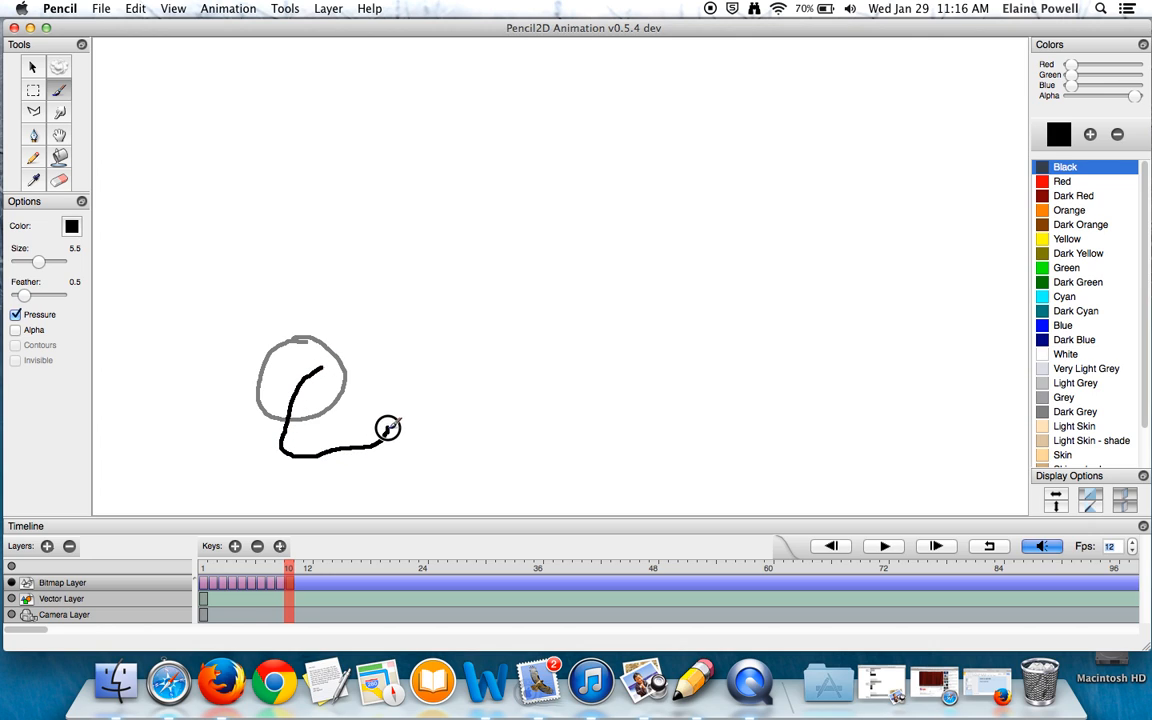
left_click_drag(320, 370, 390, 430)
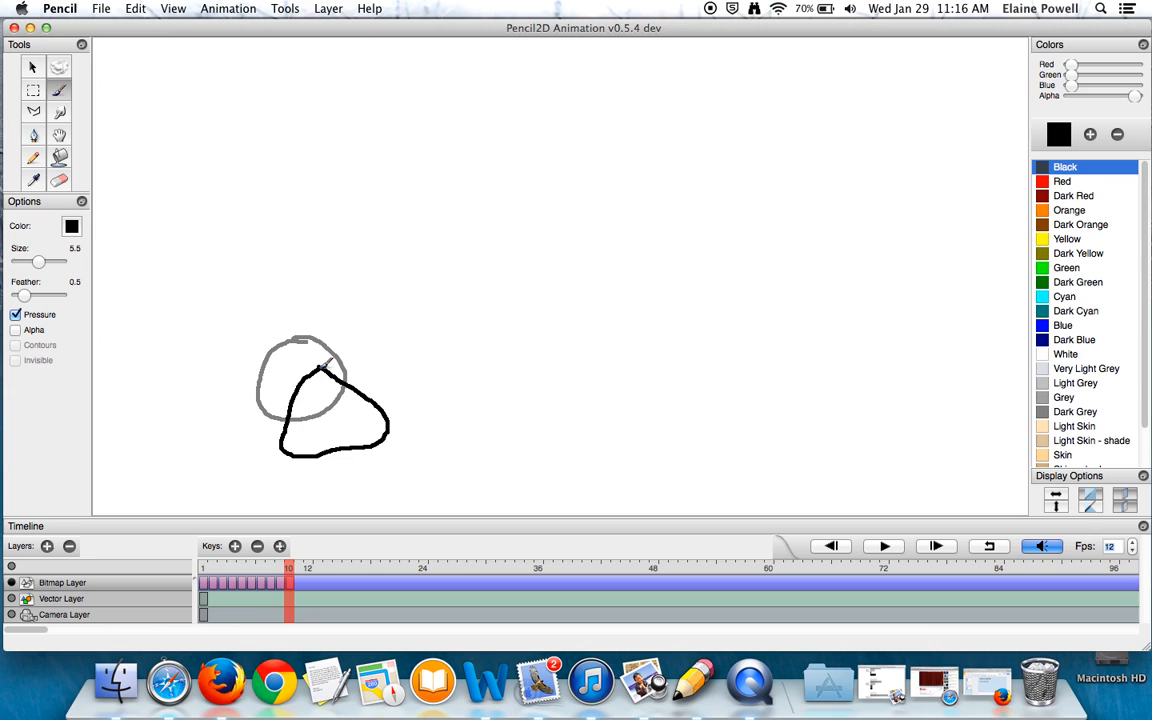
left_click(280, 546)
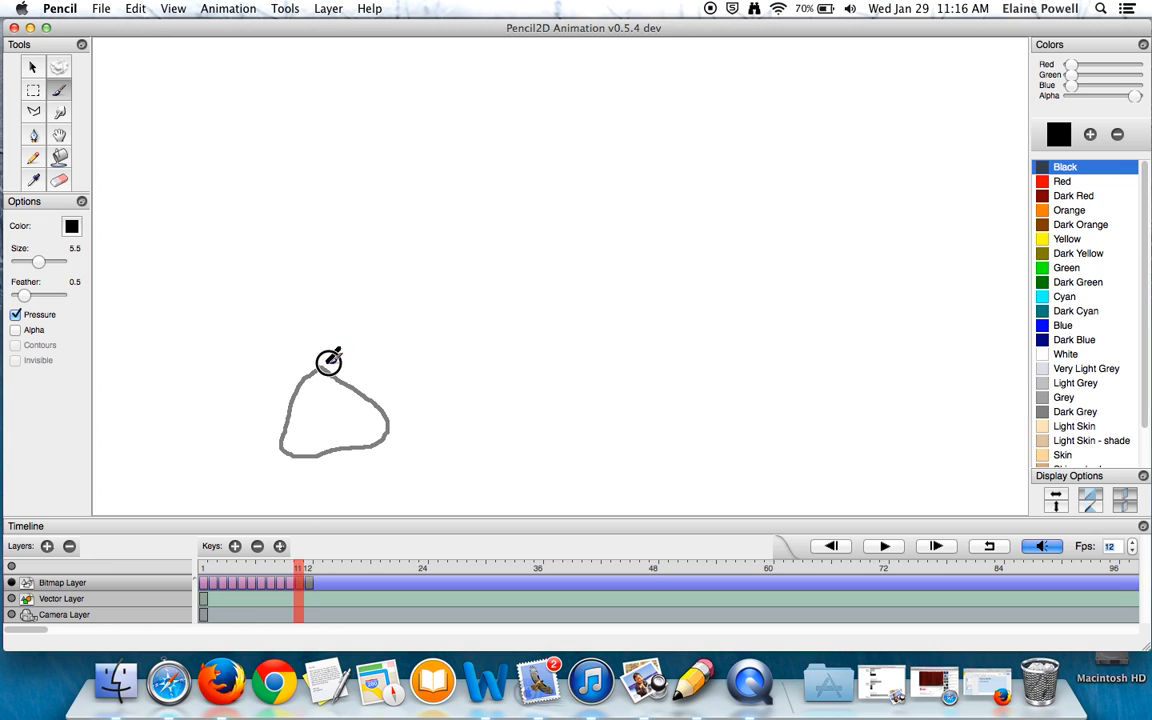
left_click_drag(330, 360, 384, 348)
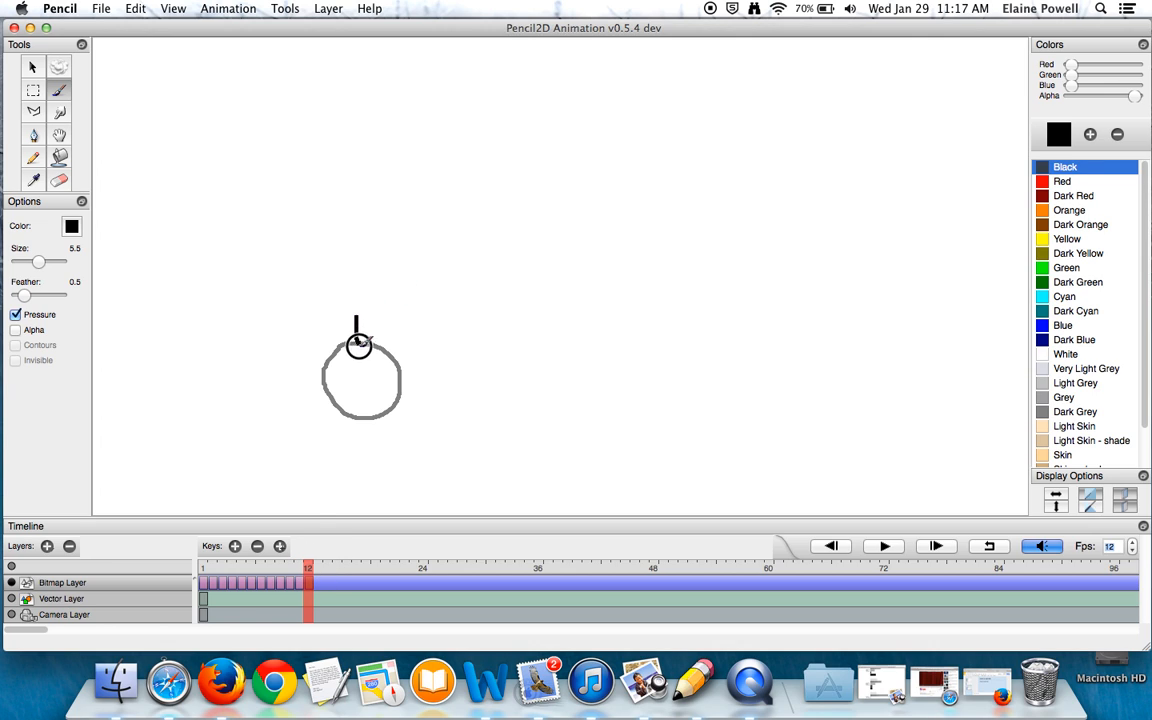
left_click_drag(360, 308, 396, 330)
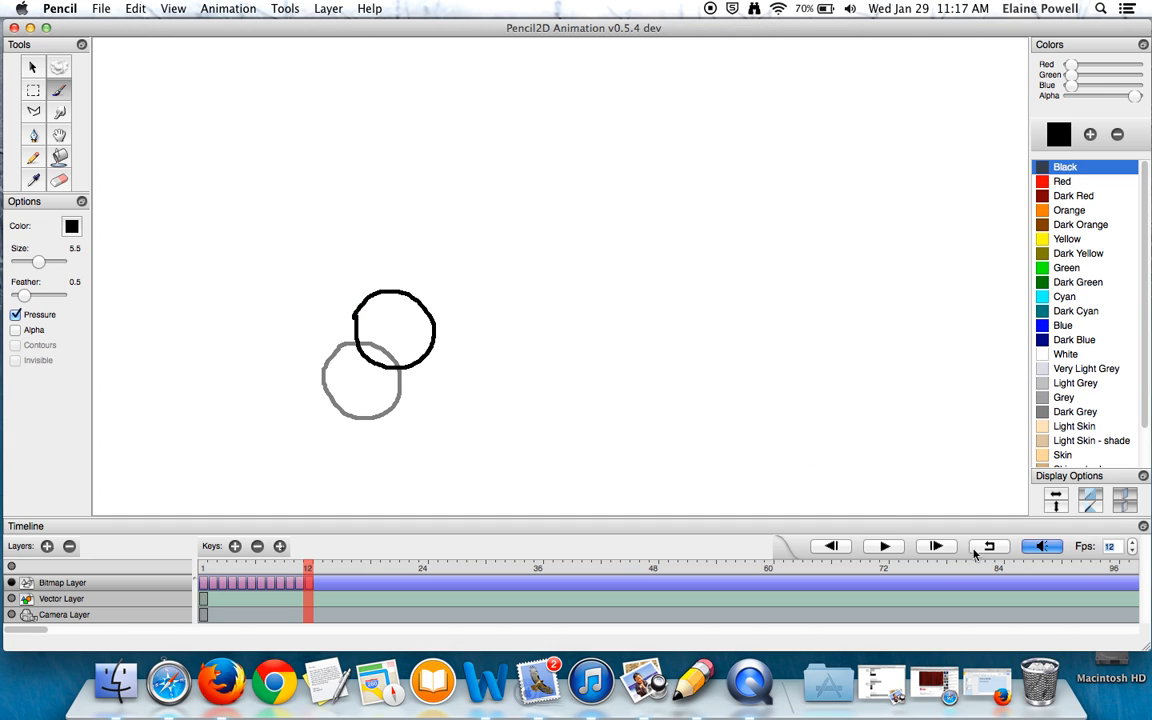
mouse_move(308, 568)
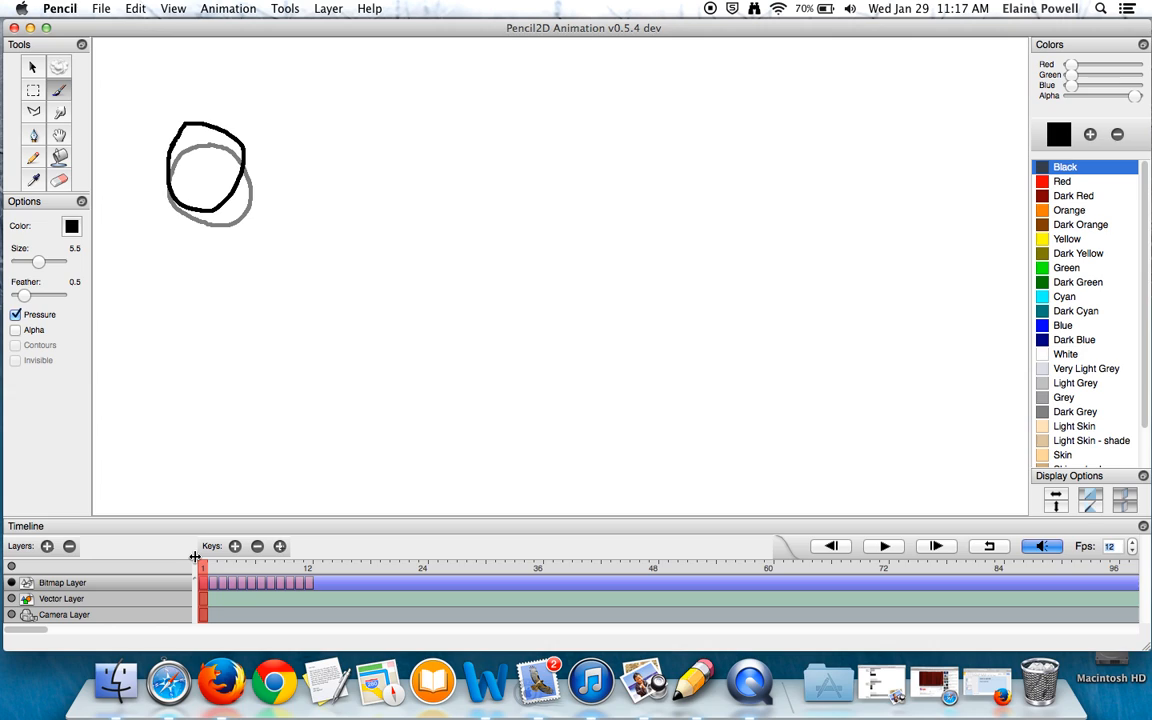
mouse_move(752, 502)
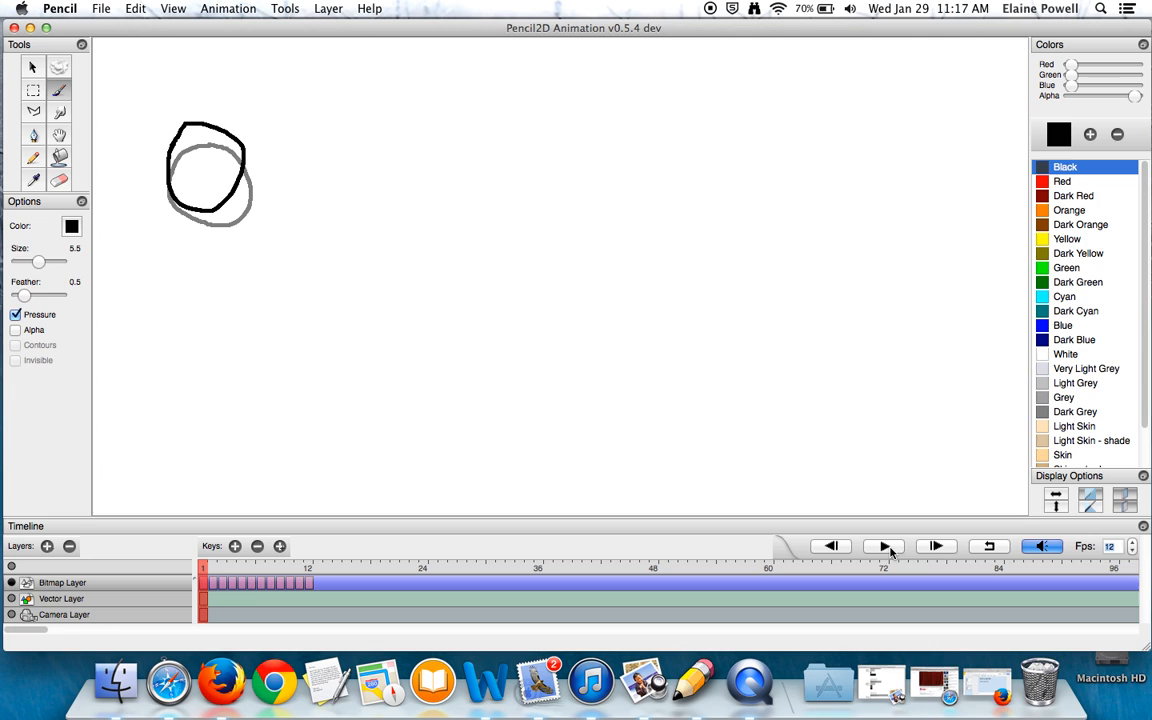
Play the bouncing-ball sequence back twice to preview the fall and rebound.
left_click(884, 546)
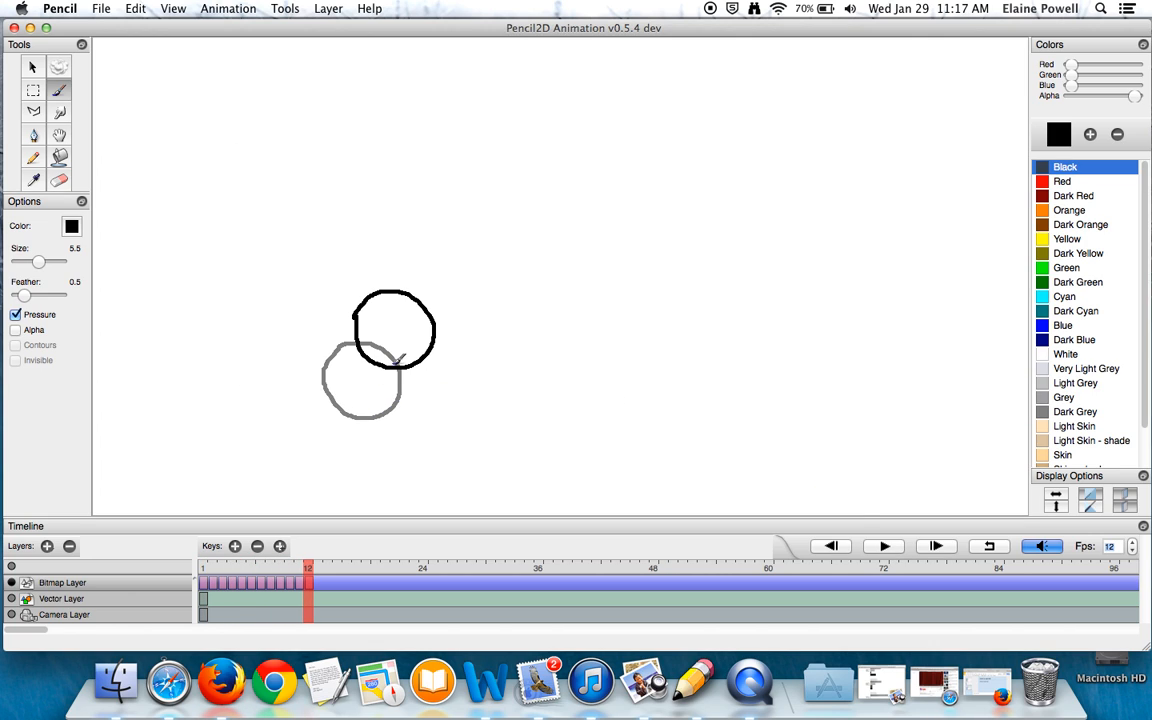
mouse_move(592, 460)
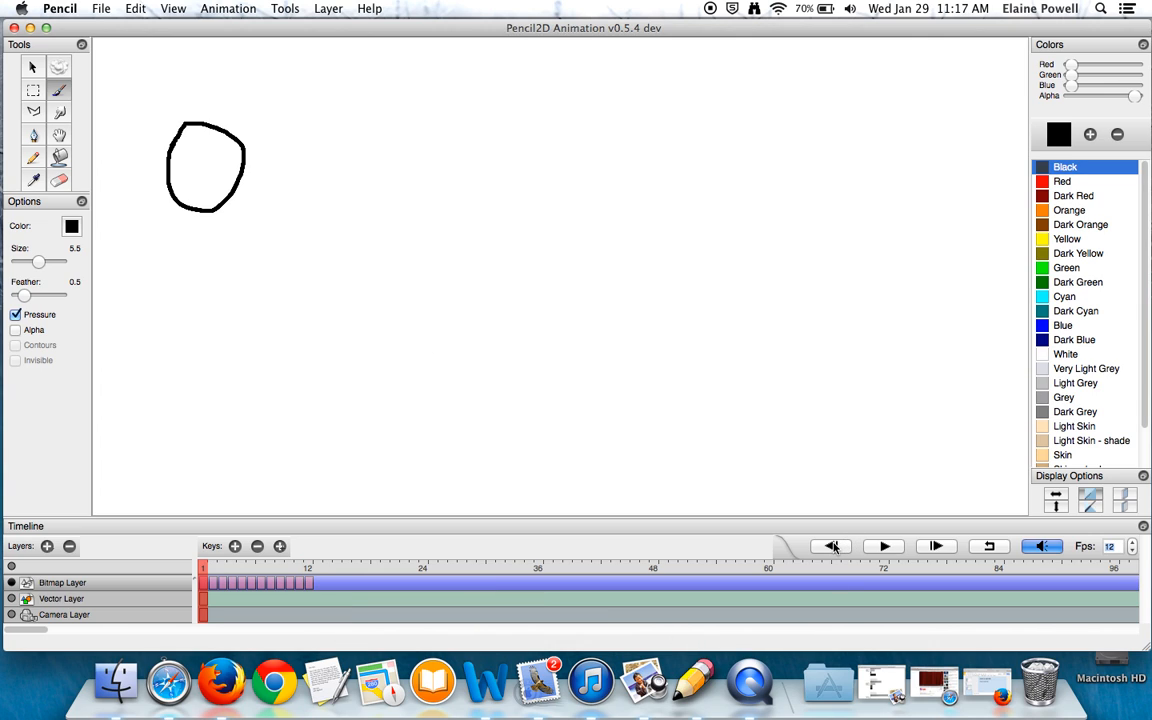
left_click(882, 546)
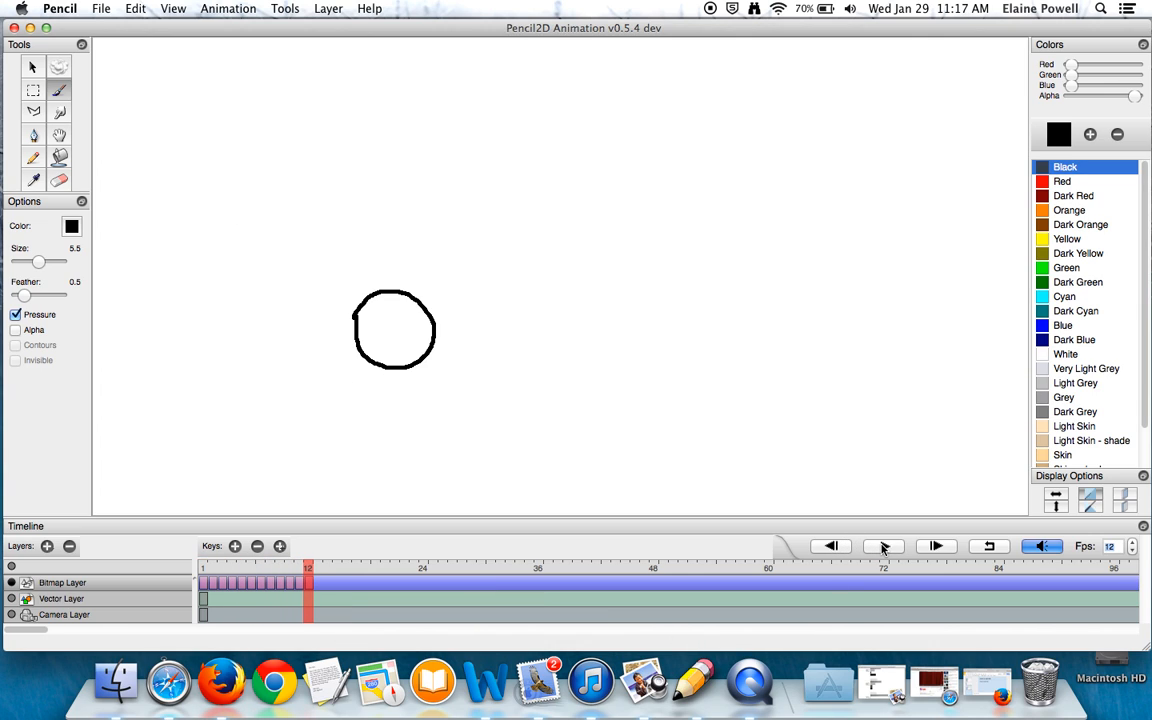